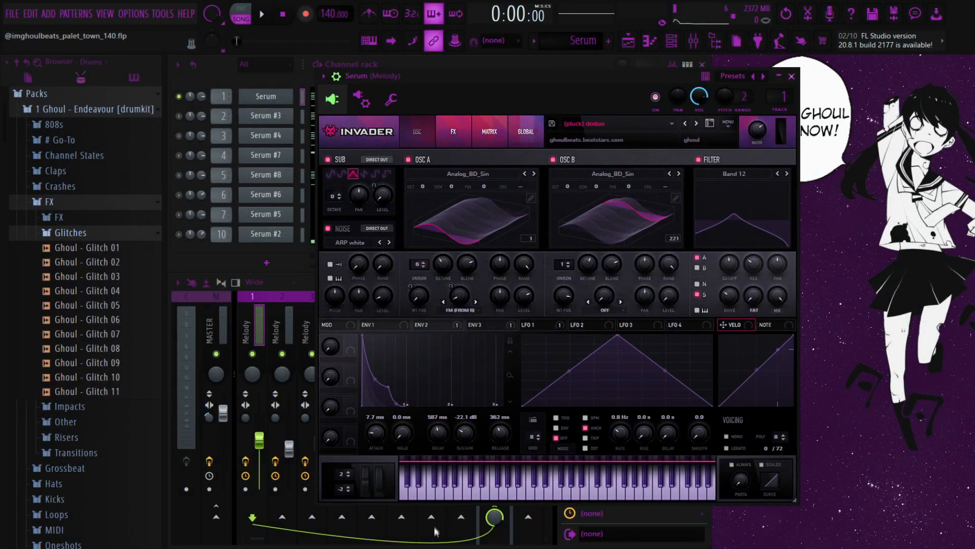
{"action": "mouse_move", "coordinate": [538, 248]}
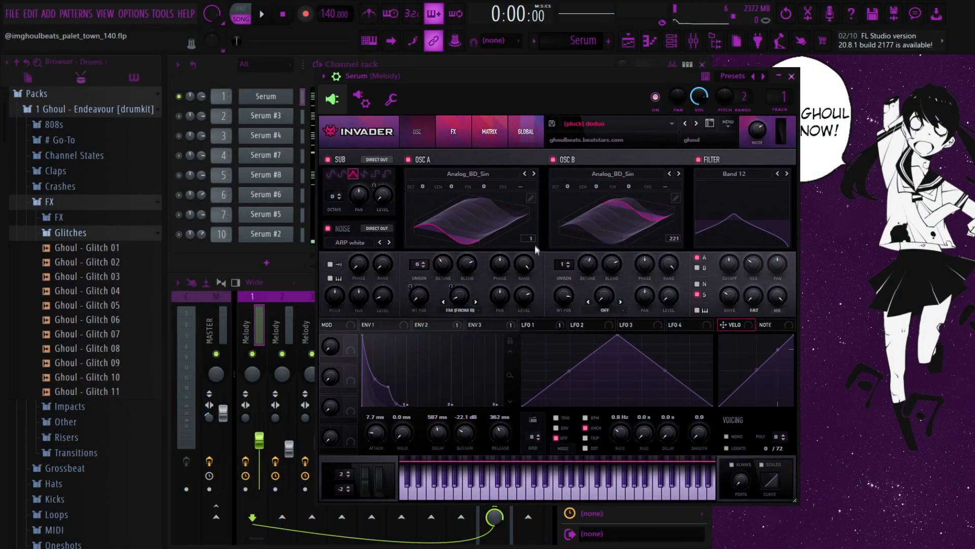
{"action": "mouse_move", "coordinate": [516, 373]}
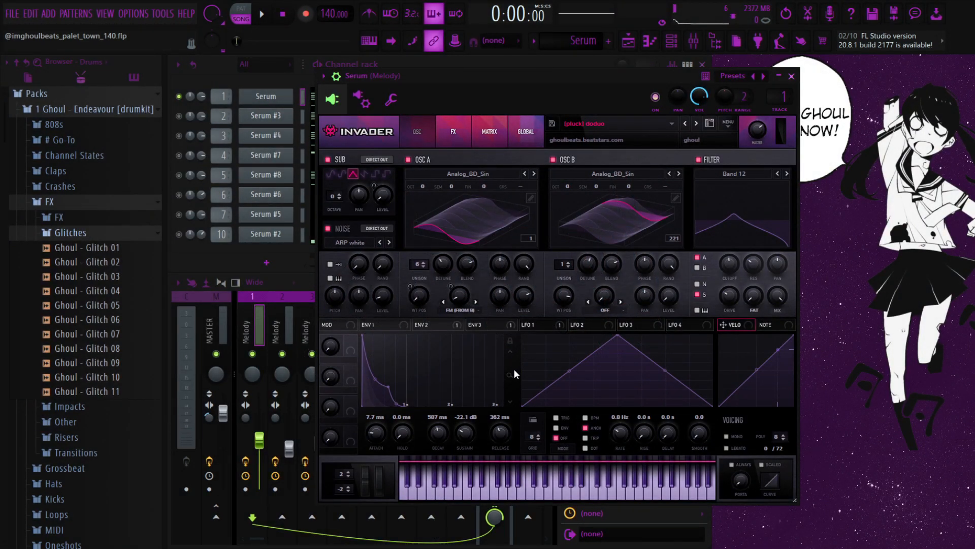
{"action": "mouse_move", "coordinate": [488, 78]}
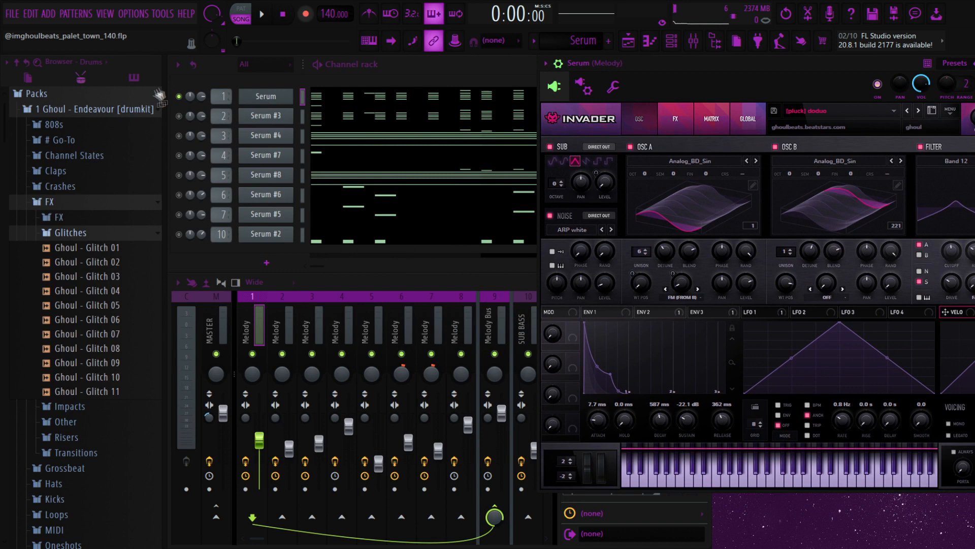
Play the pattern and mute the Serum #8 channel in the channel rack.
{"action": "left_click", "coordinate": [261, 13]}
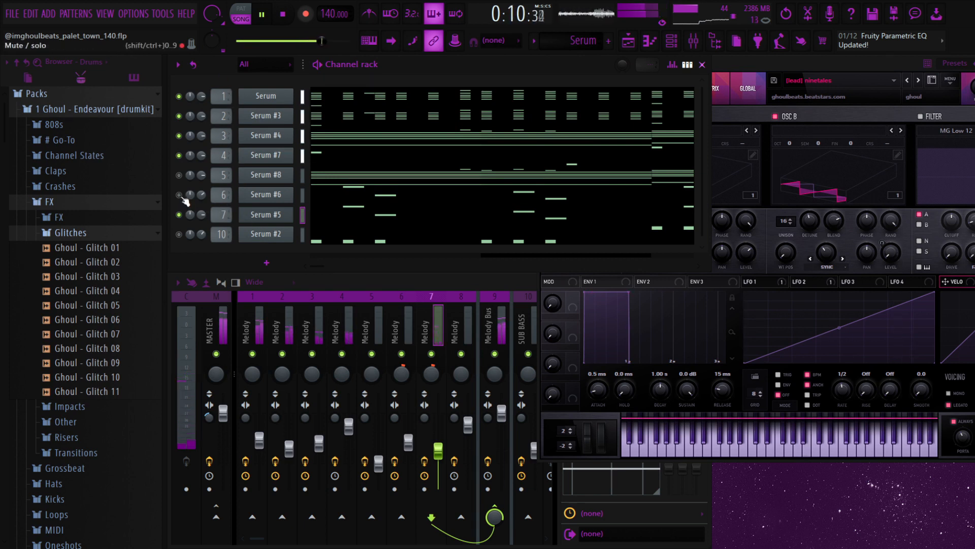
{"action": "left_click", "coordinate": [265, 214]}
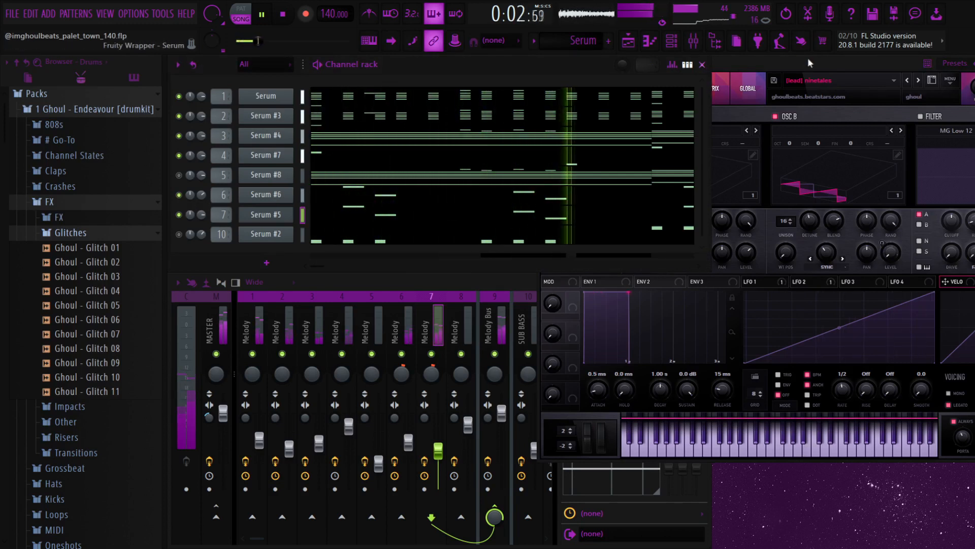
Unmute Serum #8, then stop and restart the loop from the beginning.
{"action": "left_click", "coordinate": [266, 215]}
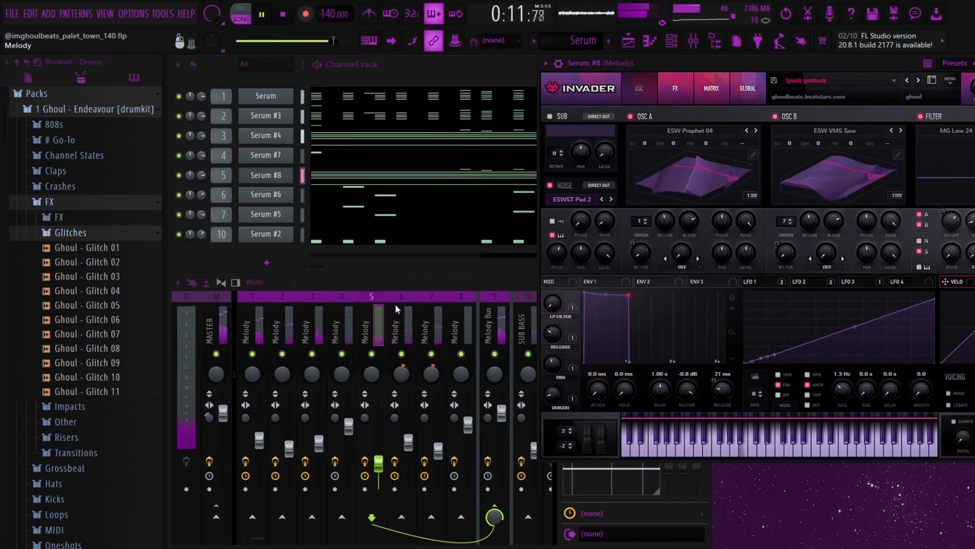
{"action": "left_click", "coordinate": [261, 13]}
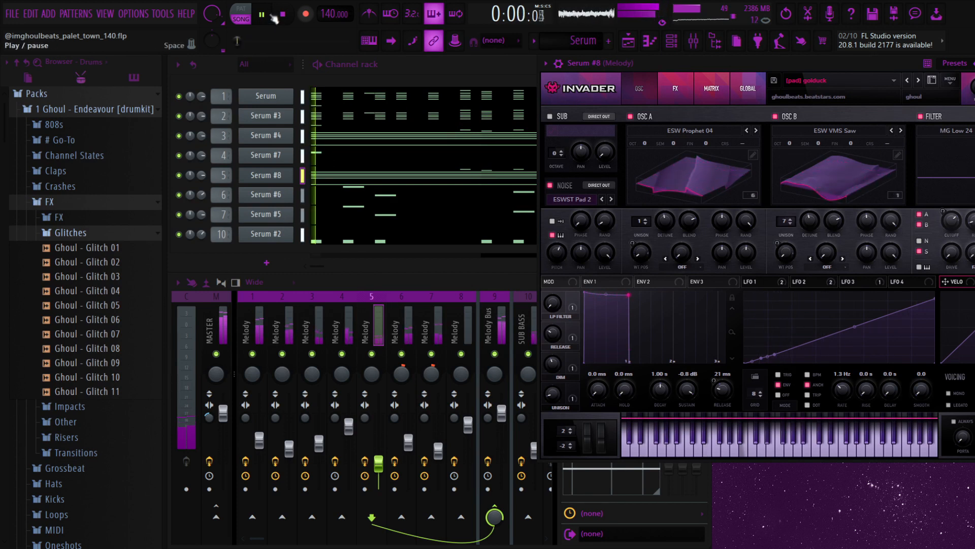
{"action": "left_click", "coordinate": [261, 14]}
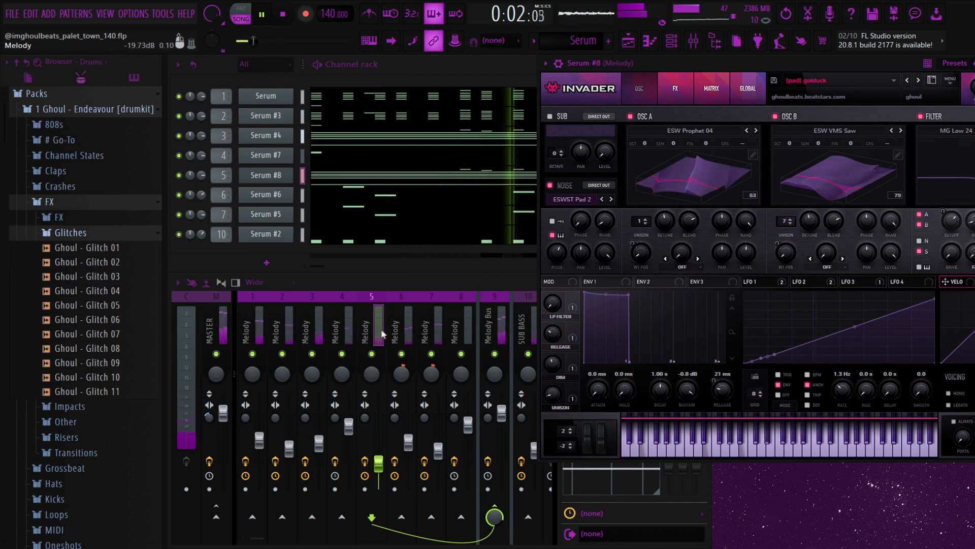